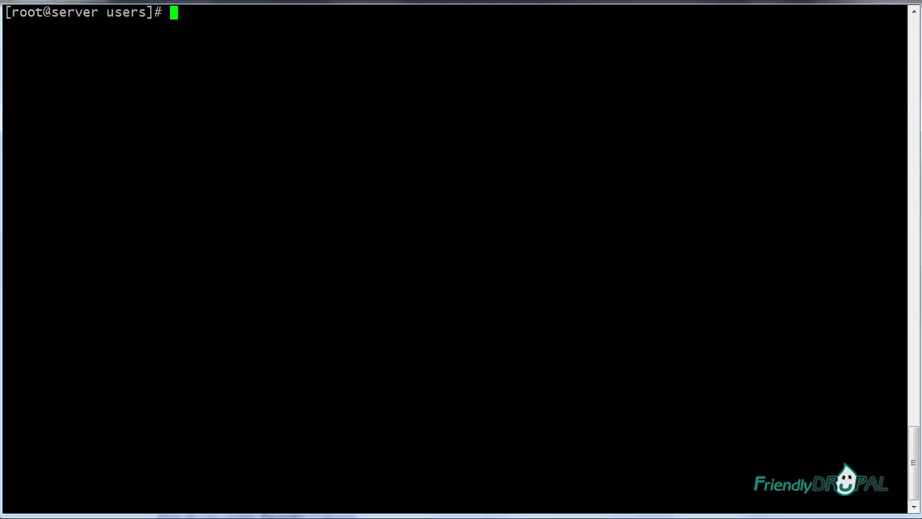
- Download Drupal 7.8 core via git with drush dl, then rename drupal-7.8 to d7dev
{"action": "type", "text": "drush dl drupal"}
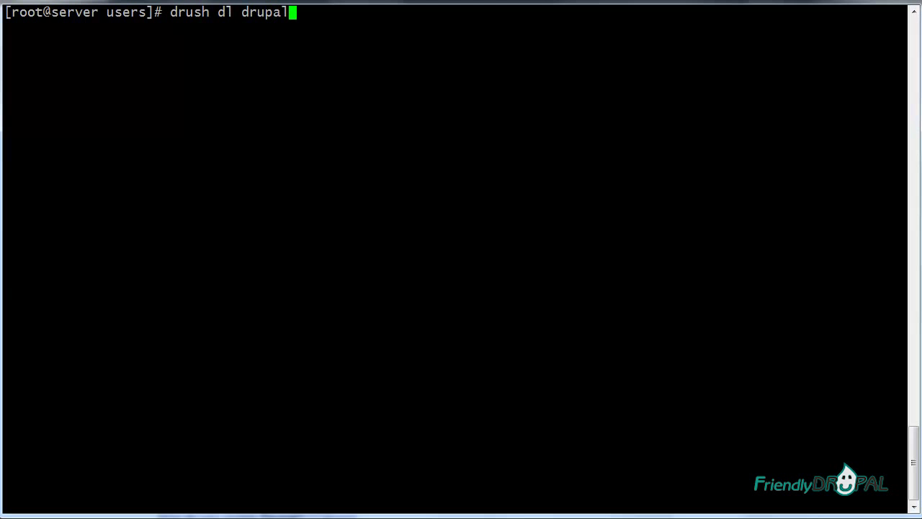
{"action": "type", "text": "\" \""}
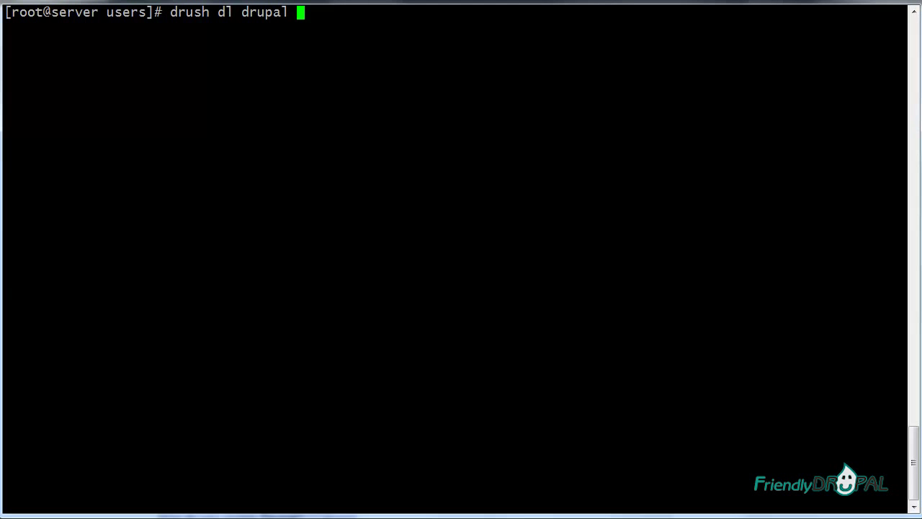
{"action": "type", "text": "--package-handler=git_drupalorg"}
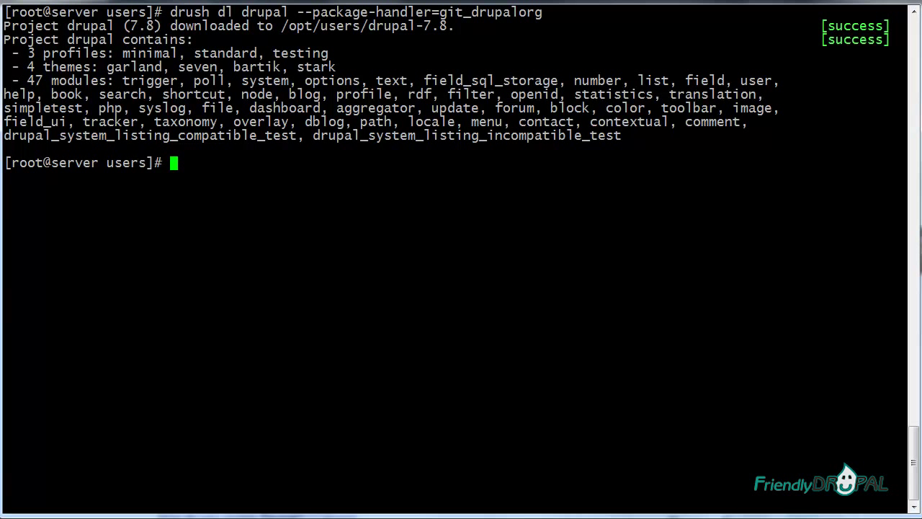
{"action": "type", "text": "mv drupal-7.8 d7dev"}
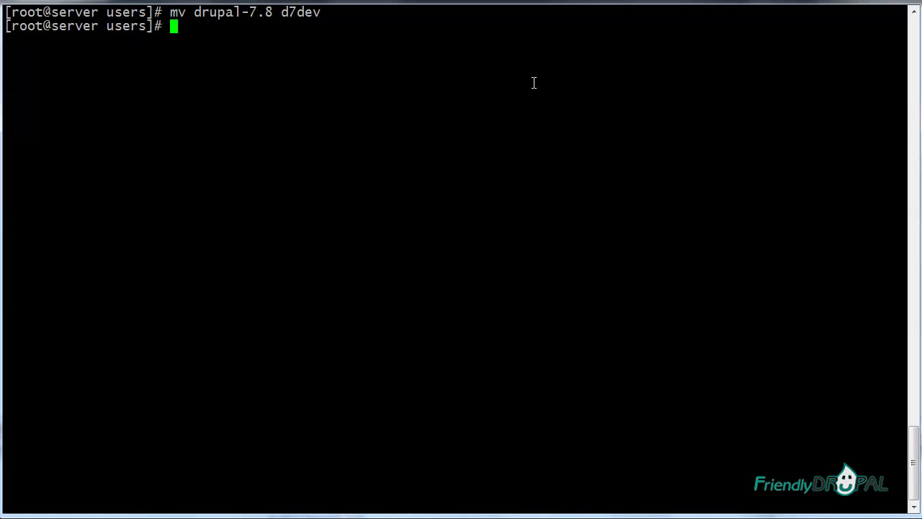
- Move into d7dev, list all its files with ls -al, and check git status
{"action": "type", "text": "cd"}
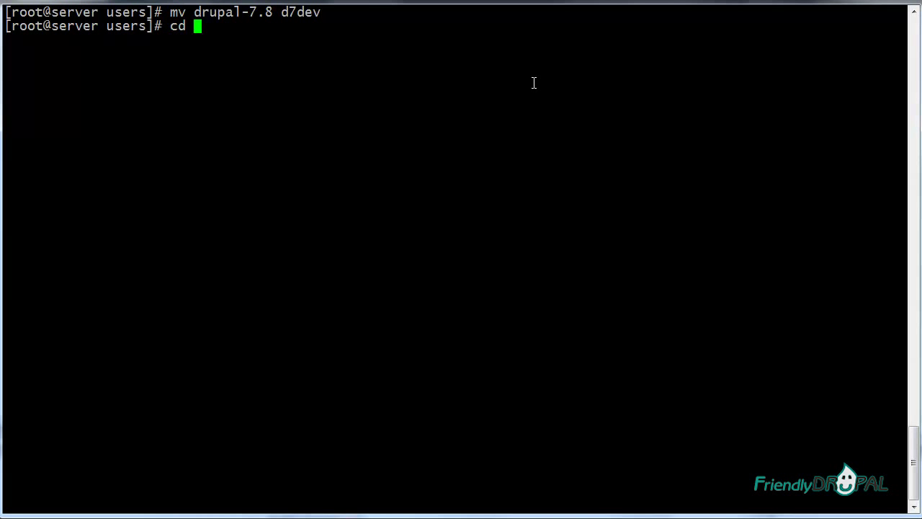
{"action": "type", "text": "d7dev/"}
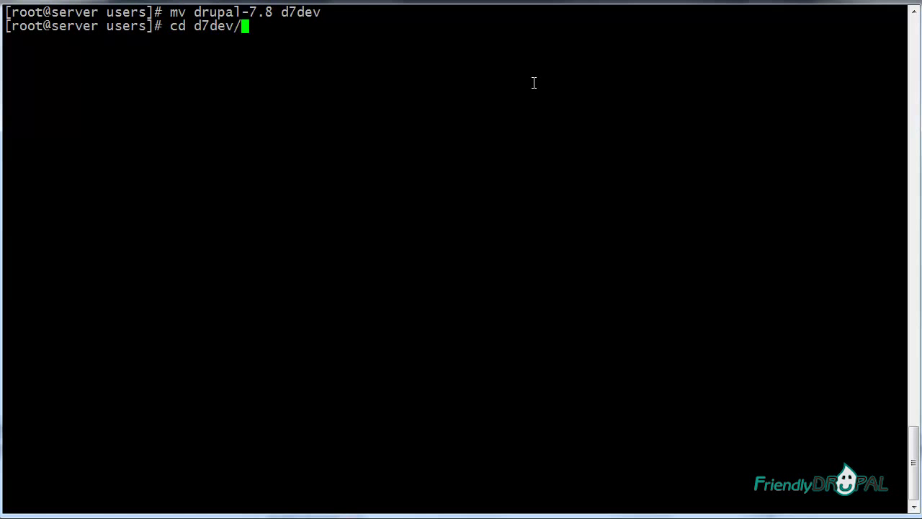
{"action": "type", "text": "ls -al"}
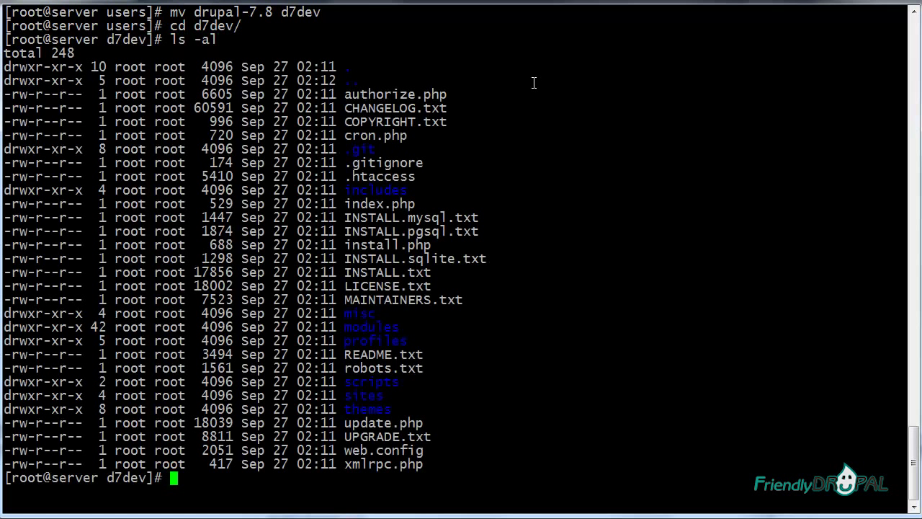
{"action": "mouse_move", "coordinate": [379, 142]}
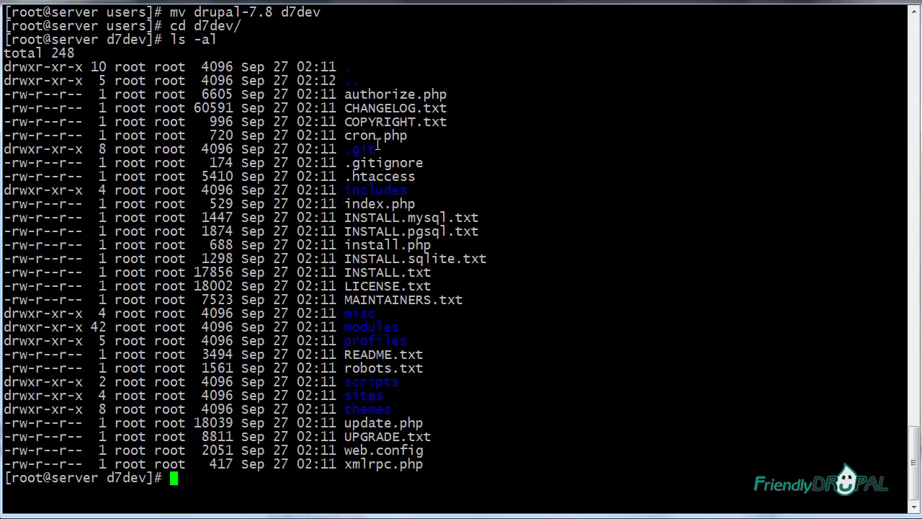
{"action": "double_click", "coordinate": [359, 149]}
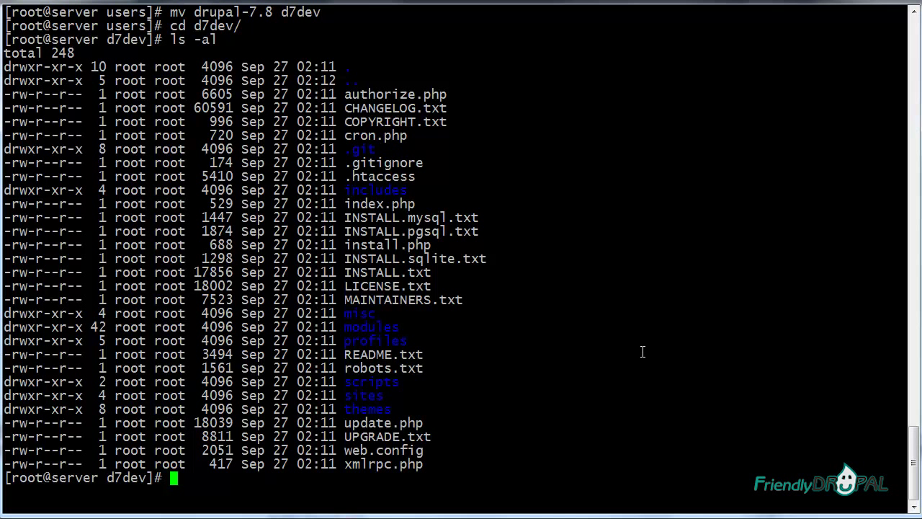
{"action": "type", "text": "git status"}
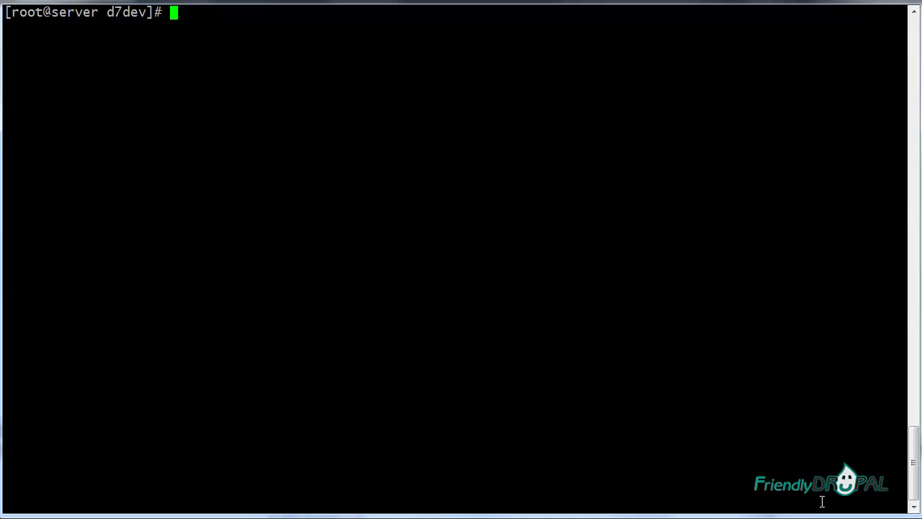
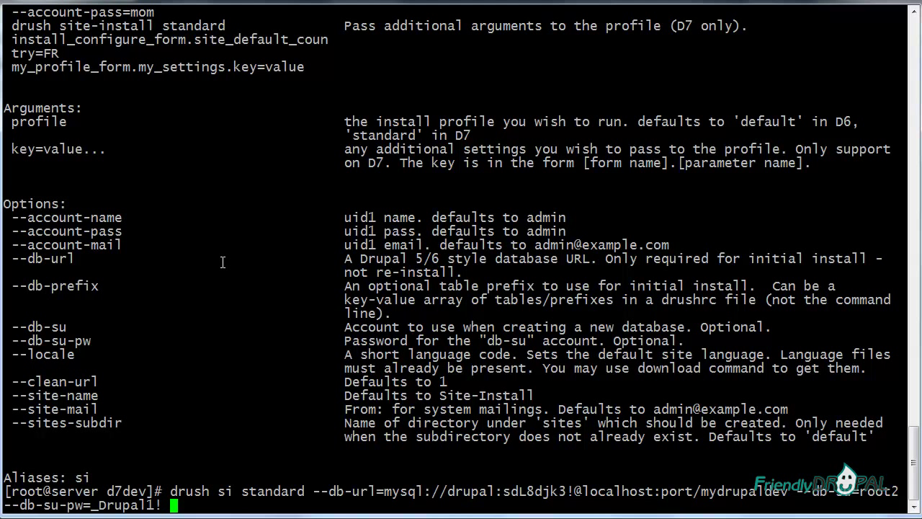
- Add database superuser root and its password to the site-install command
{"action": "mouse_move", "coordinate": [188, 241]}
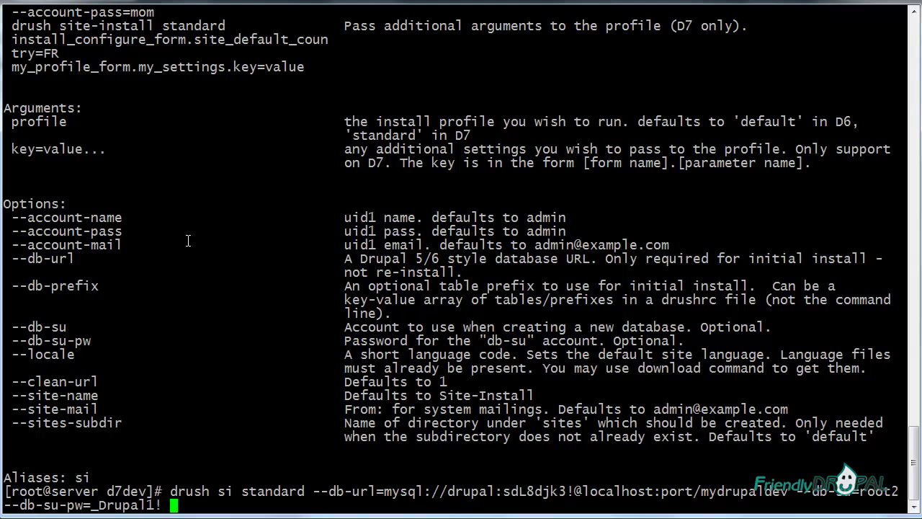
{"action": "mouse_move", "coordinate": [177, 307]}
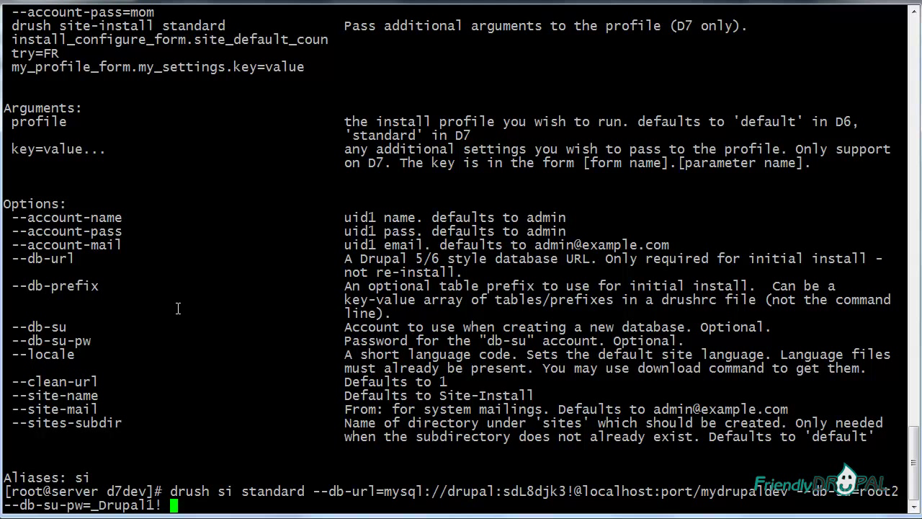
{"action": "mouse_move", "coordinate": [260, 330]}
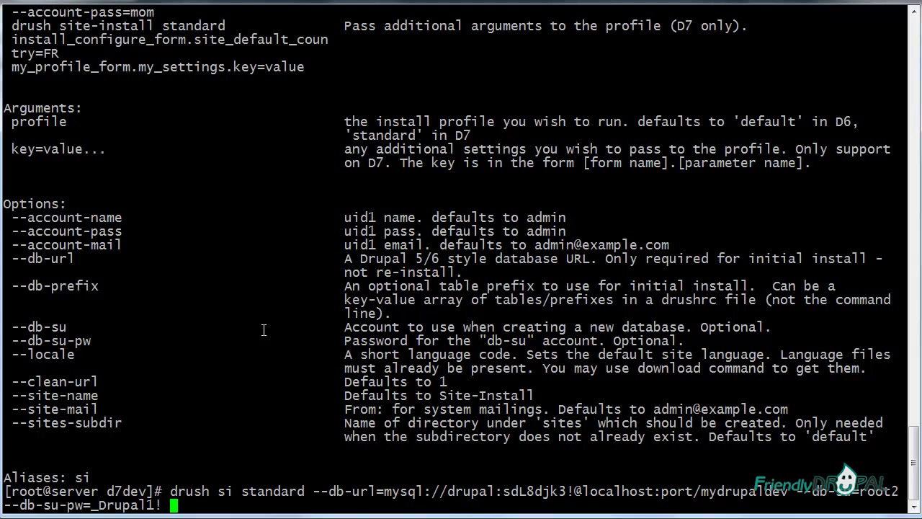
{"action": "mouse_move", "coordinate": [329, 507]}
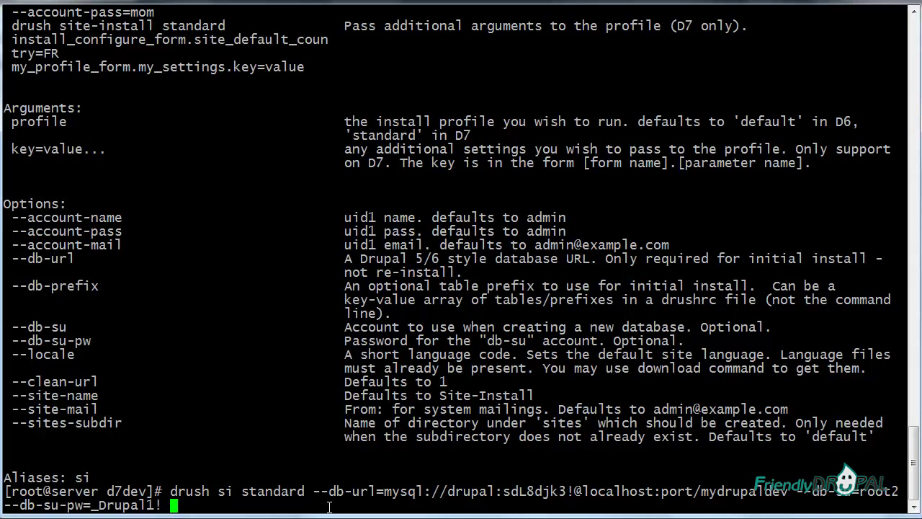
- Append --site-name="My Drupal Dev Site" to the install command
{"action": "type", "text": "--site-name"}
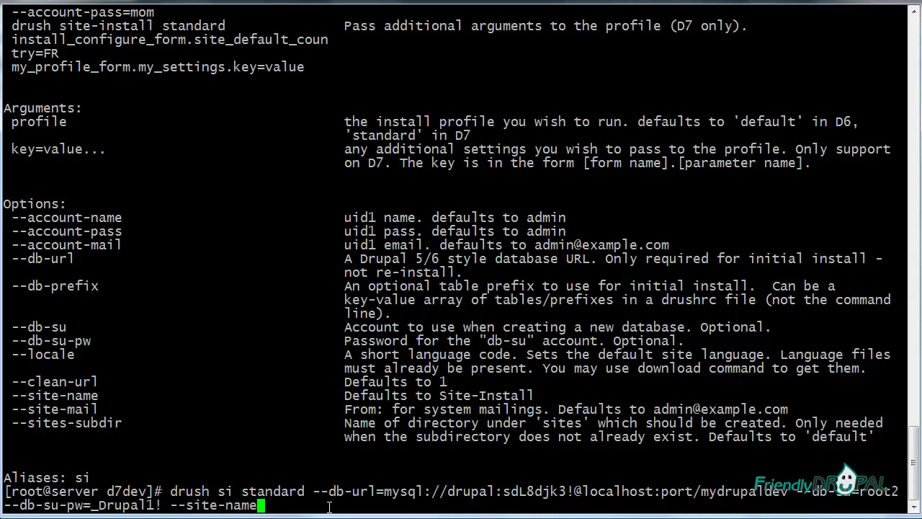
{"action": "type", "text": "\"My Drupal De"}
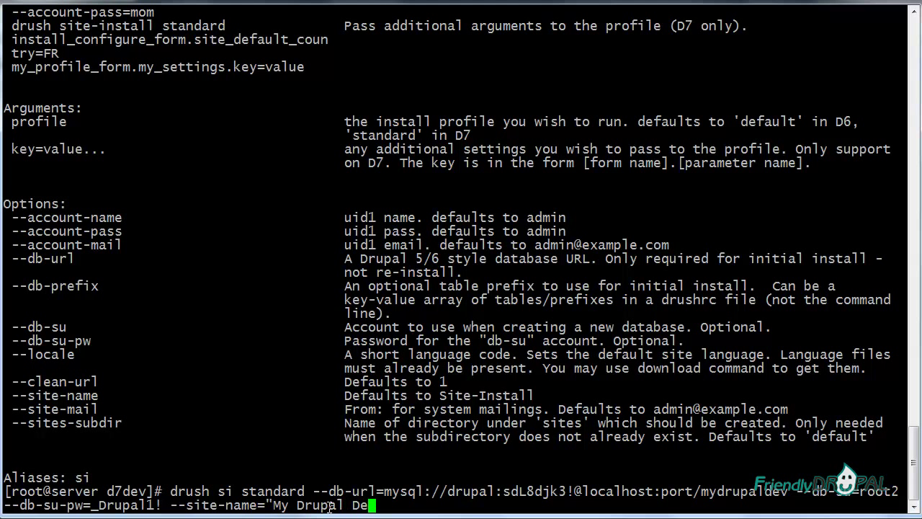
{"action": "type", "text": "v Site"}
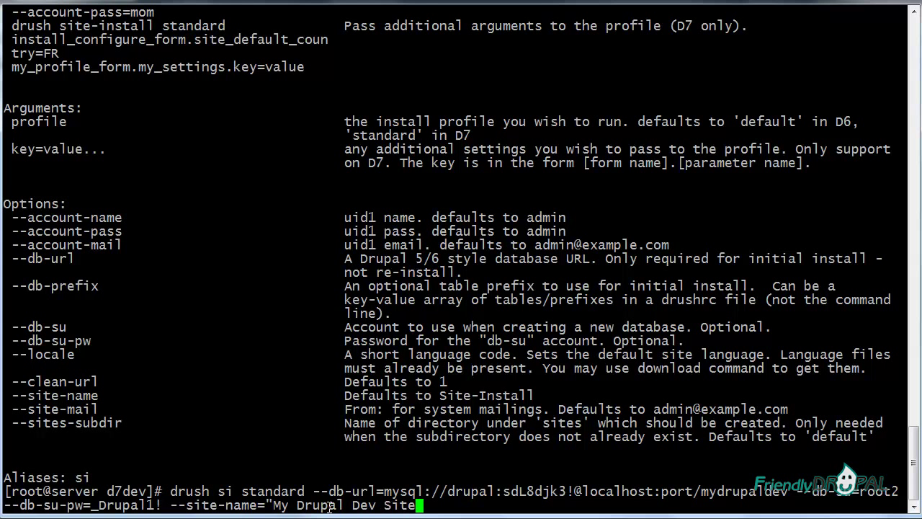
{"action": "type", "text": "\""}
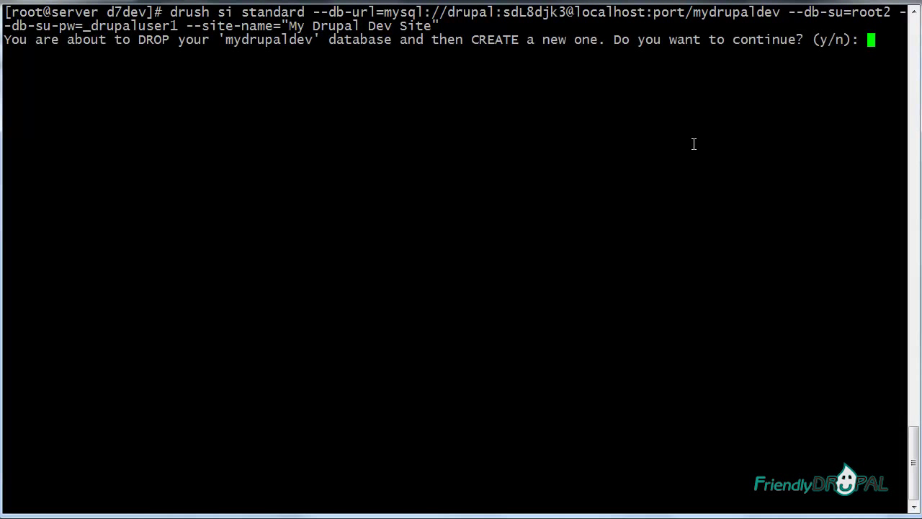
- Answer y to drop and recreate the mydrupaldev database so installation proceeds
{"action": "type", "text": "y"}
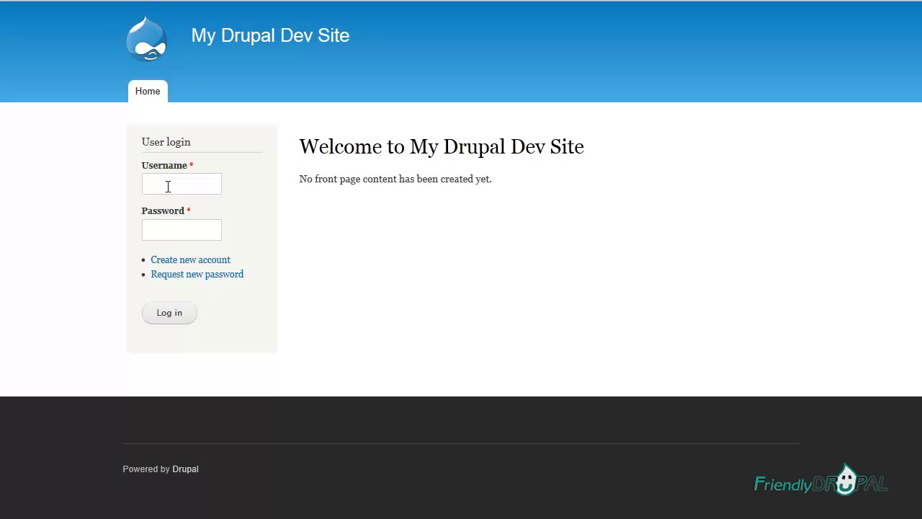
- Log in to My Drupal Dev Site with username admin and its password
{"action": "type", "text": "admin"}
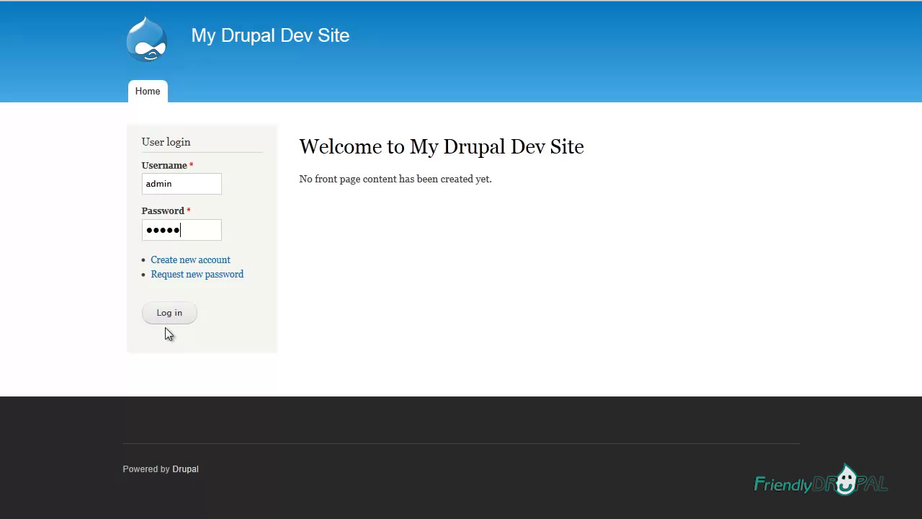
{"action": "left_click", "coordinate": [169, 312]}
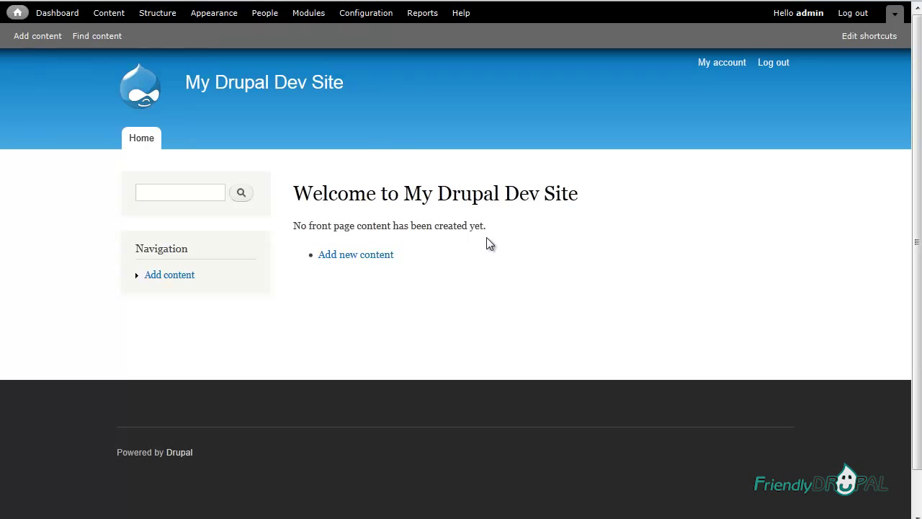
{"action": "mouse_move", "coordinate": [706, 401]}
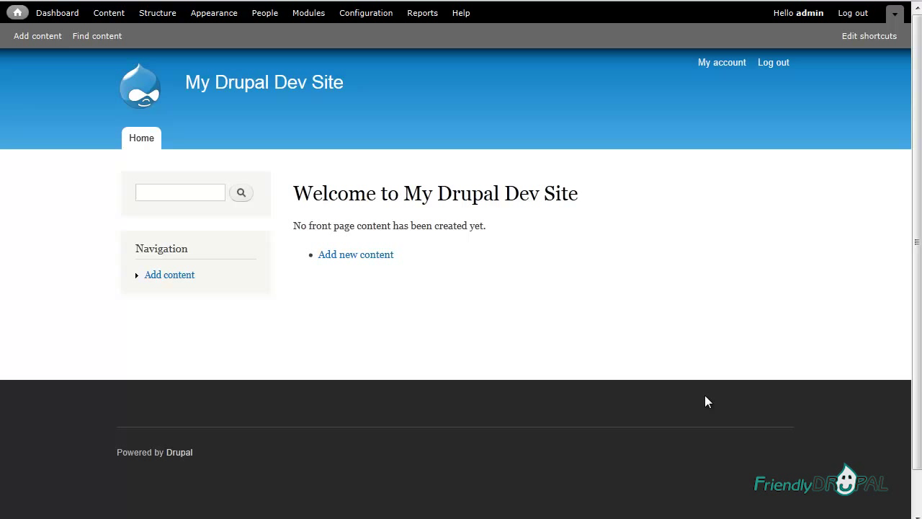
{"action": "mouse_move", "coordinate": [723, 405]}
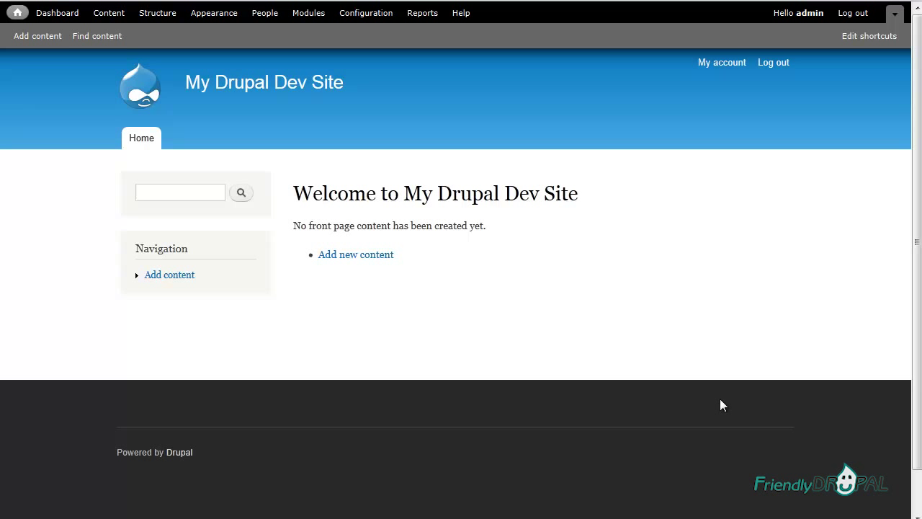